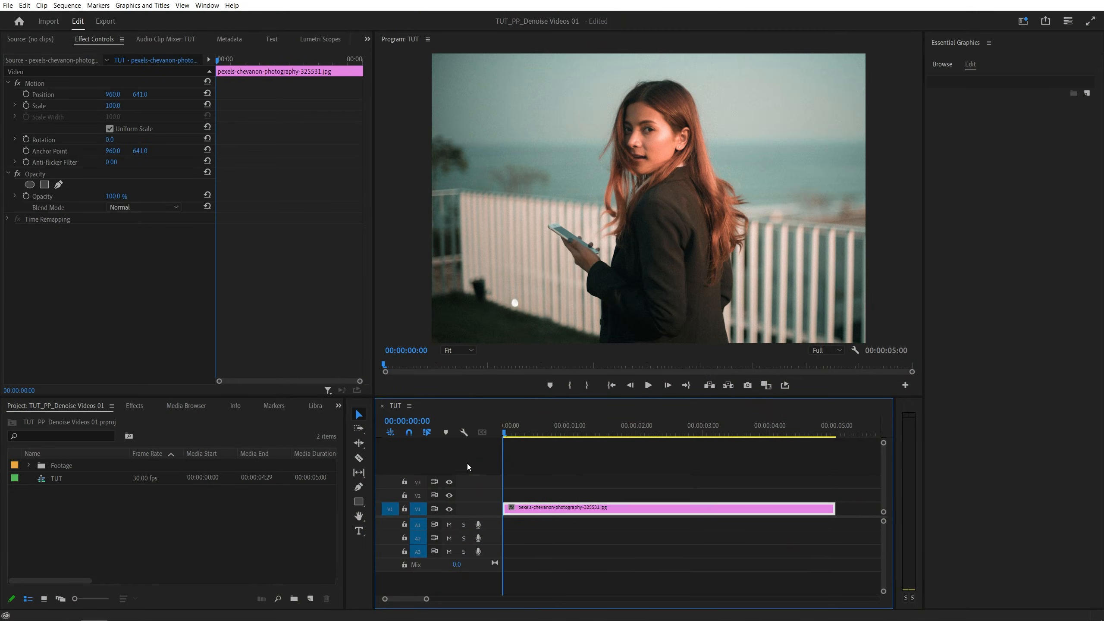
pyautogui.moveTo(504, 470)
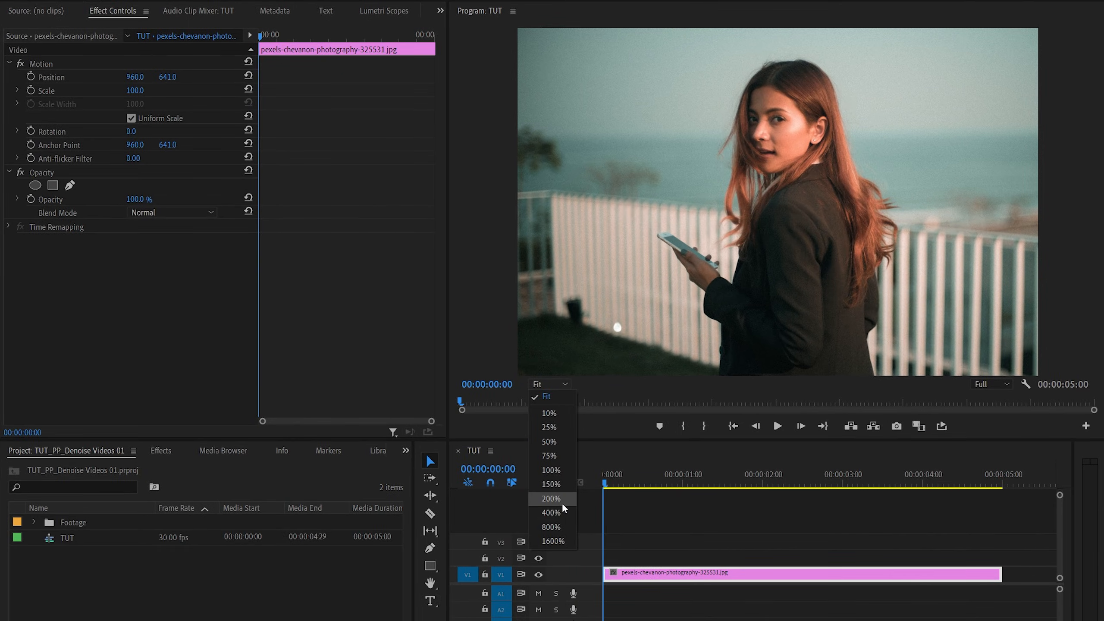
# Zoom the Program Monitor to 200% and apply VR De-Noise via an effects search for 'vr de'
pyautogui.click(552, 498)
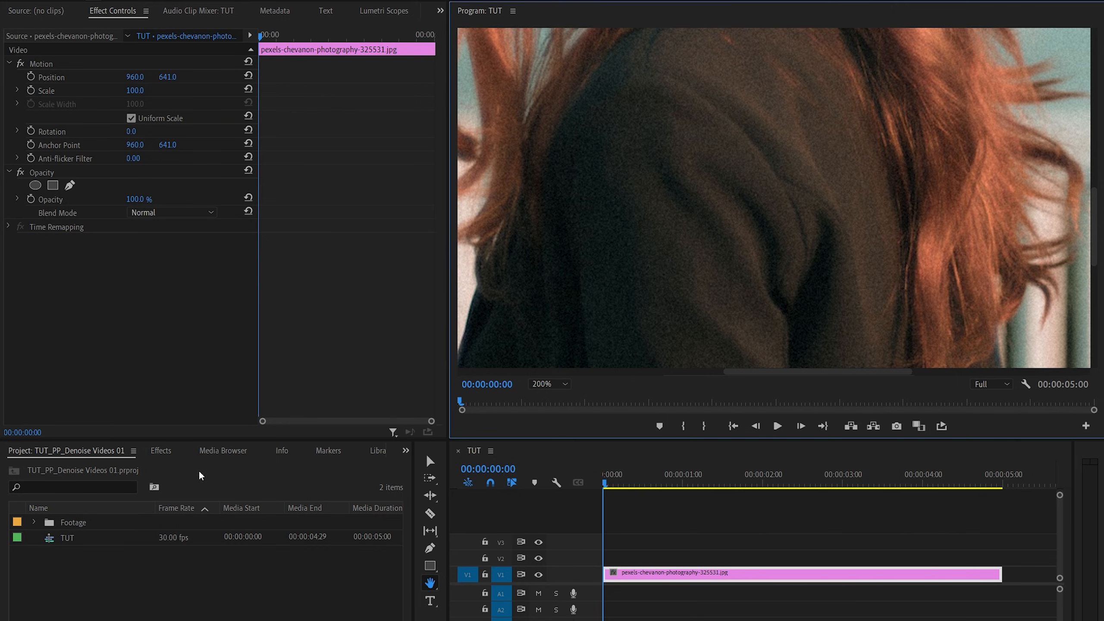
pyautogui.click(160, 450)
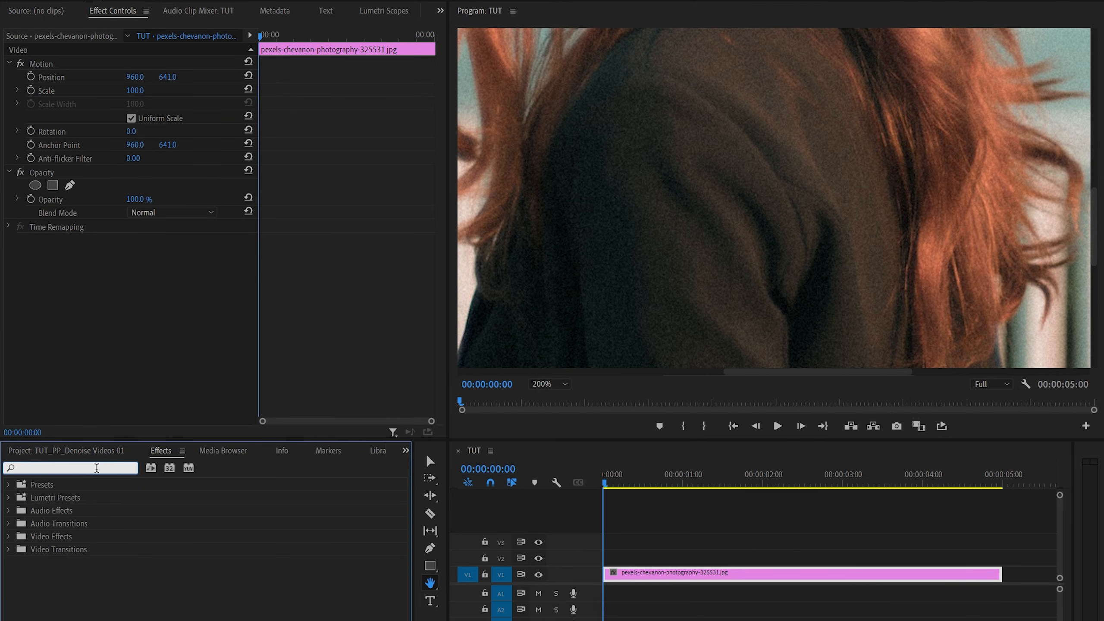
pyautogui.write('vr de')
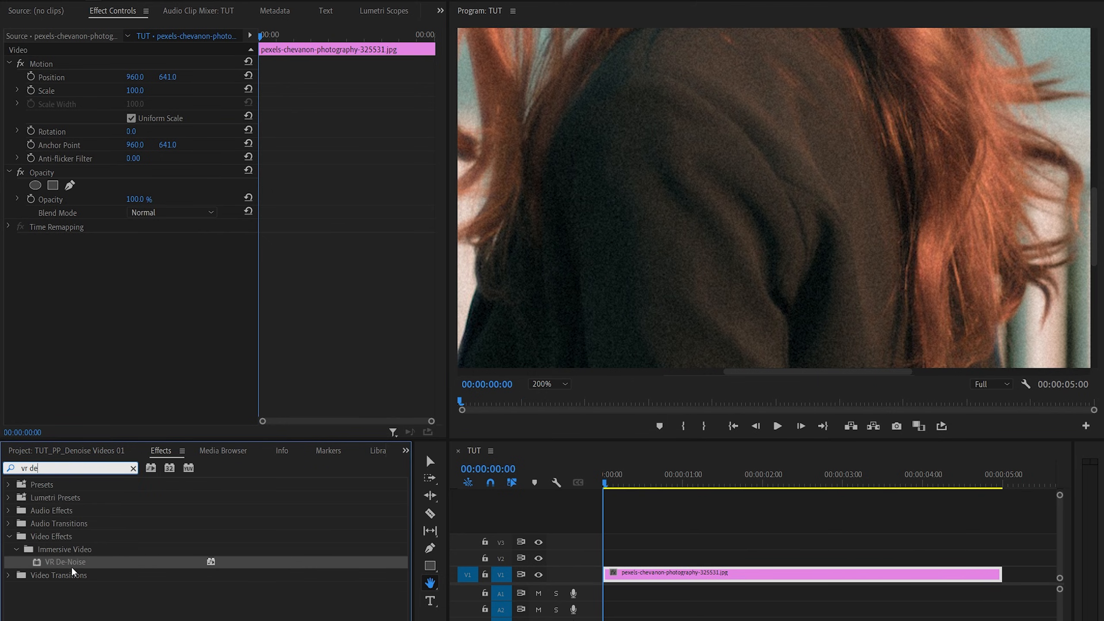
pyautogui.doubleClick(66, 562)
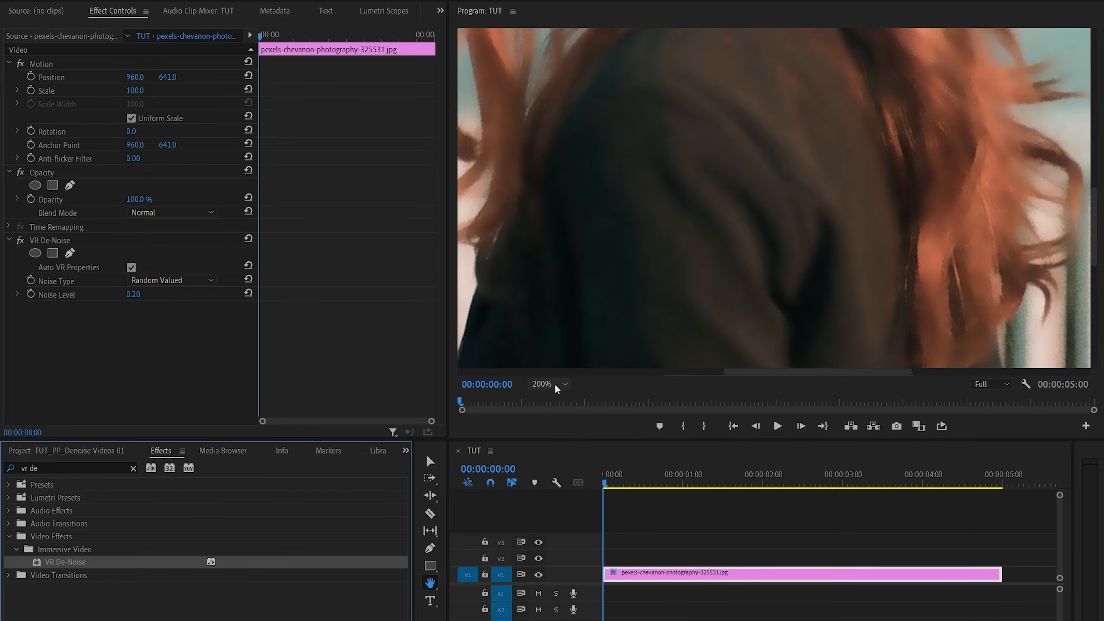
# Return the Program Monitor to Fit and uncheck Auto VR Properties under VR De-Noise
pyautogui.click(549, 384)
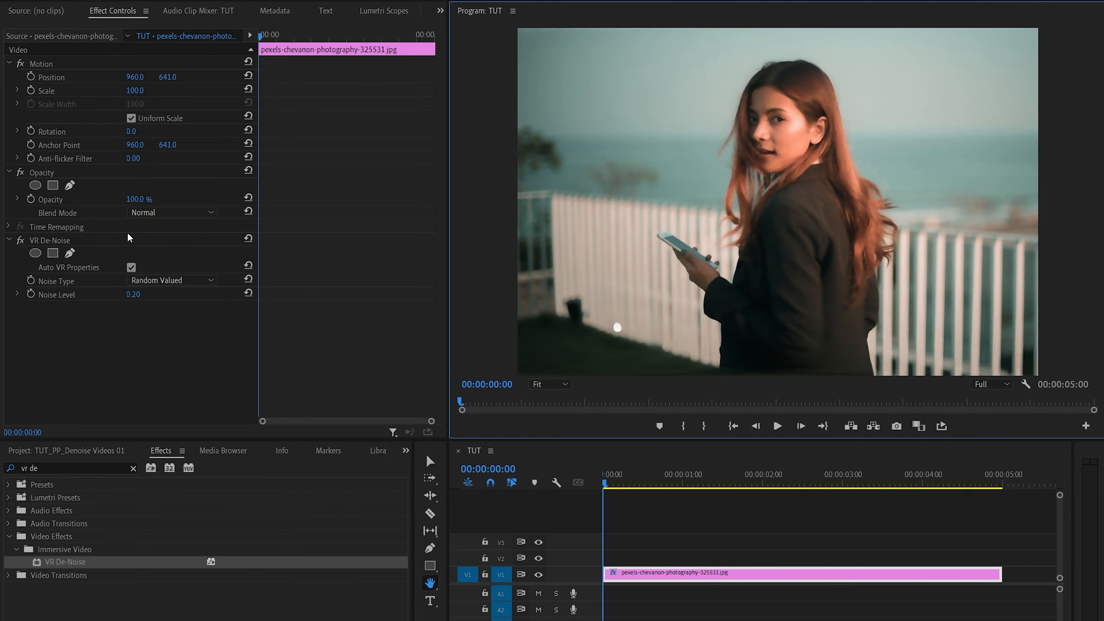
pyautogui.click(51, 240)
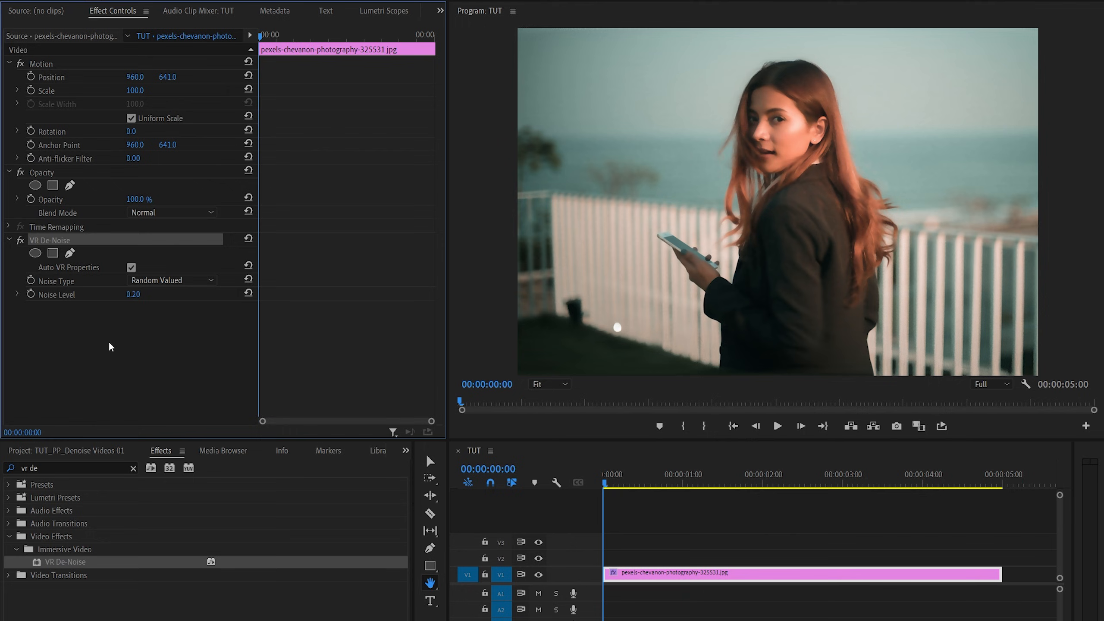
pyautogui.moveTo(715, 380)
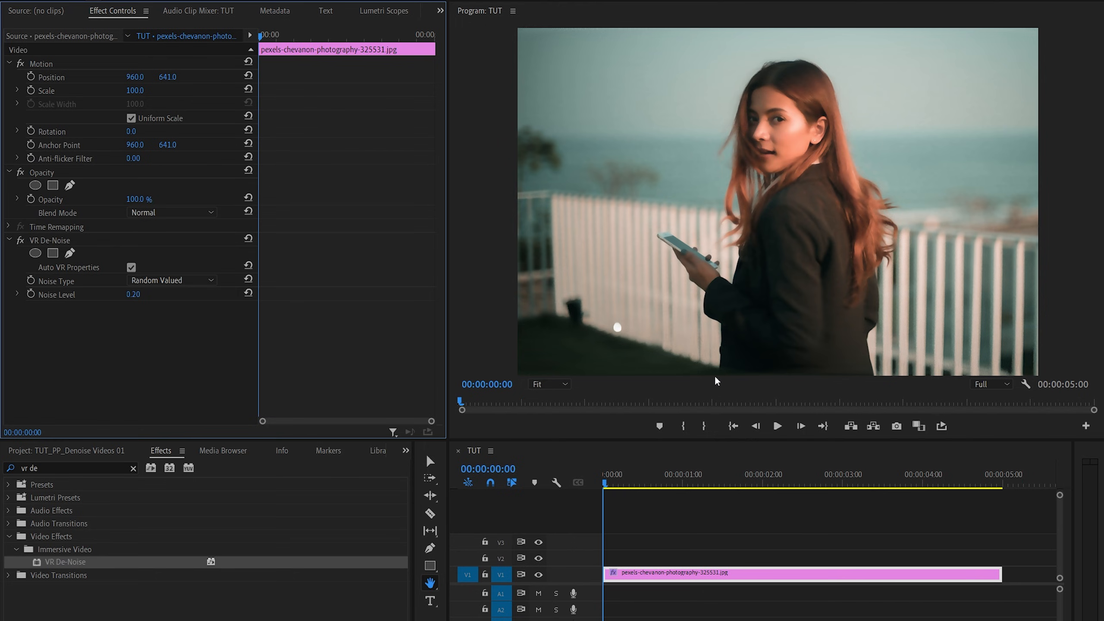
pyautogui.moveTo(877, 125)
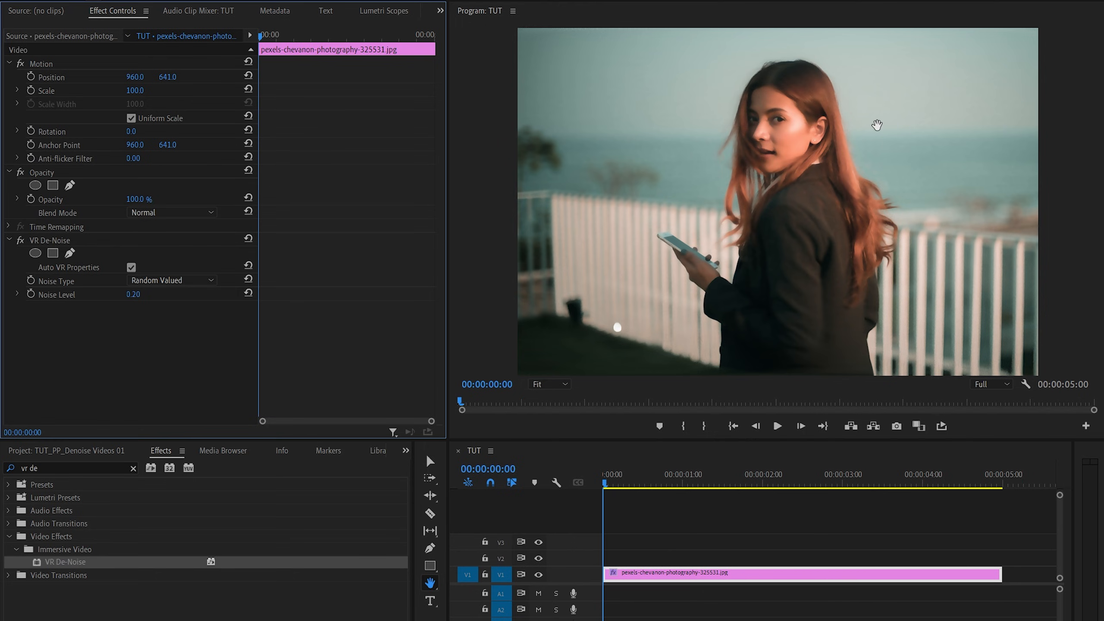
pyautogui.moveTo(97, 275)
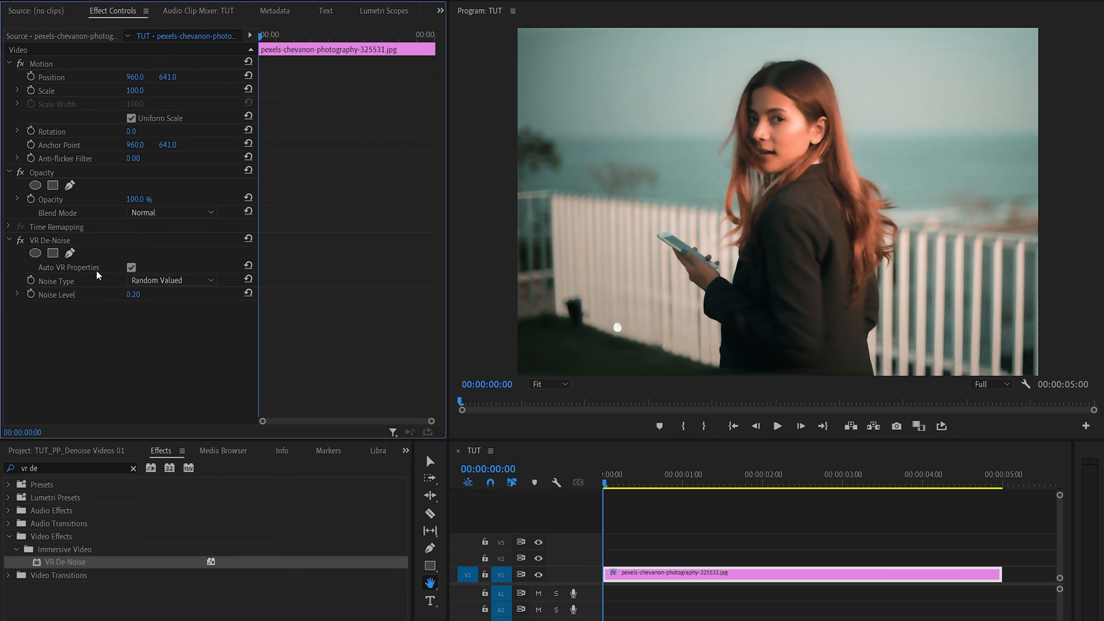
pyautogui.click(131, 267)
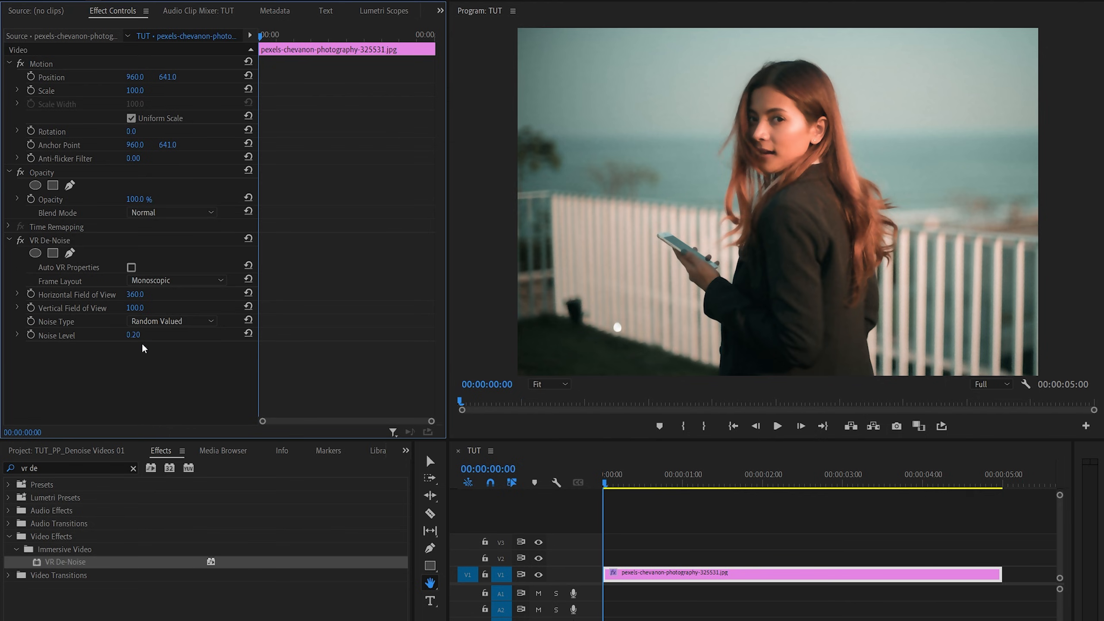
pyautogui.moveTo(54, 342)
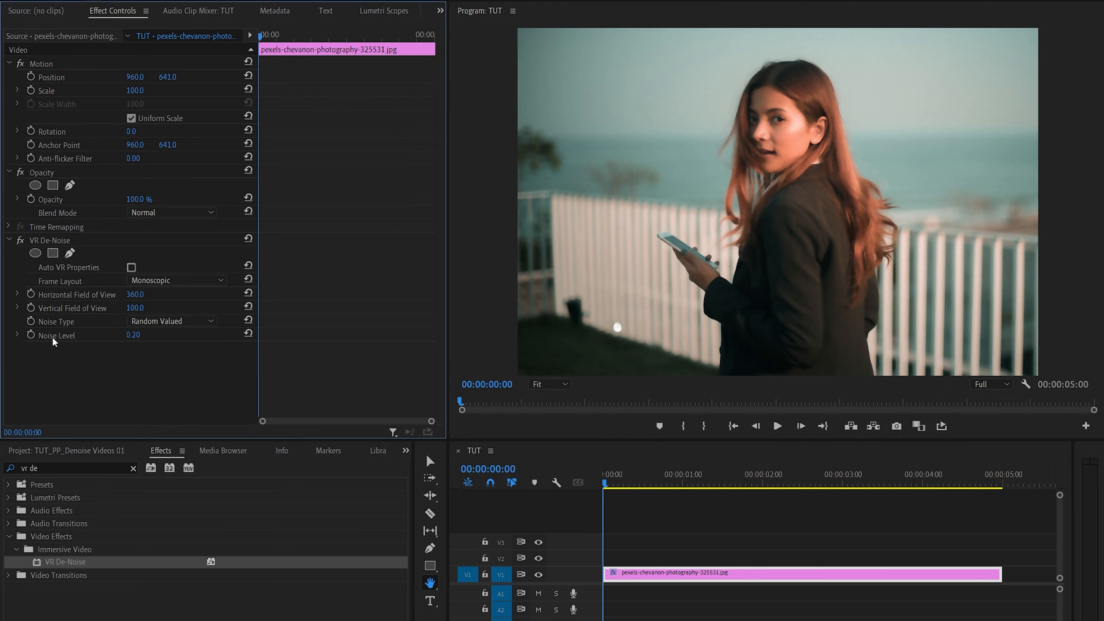
pyautogui.moveTo(803, 277)
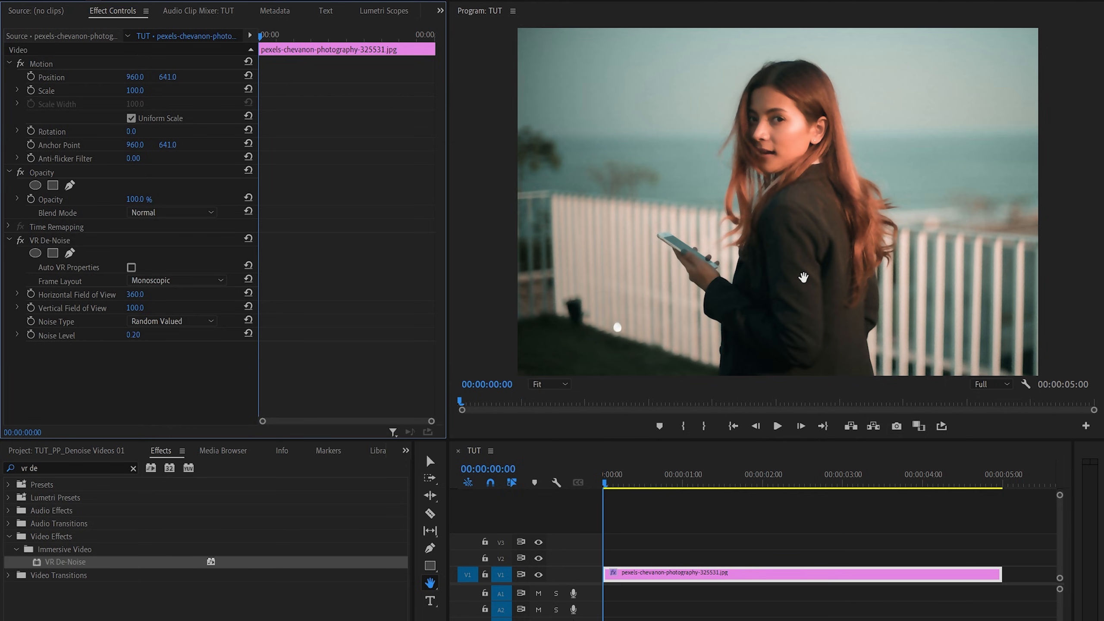
# Zoom the Program Monitor to 150% and lower Noise Level to 0.13
pyautogui.click(549, 384)
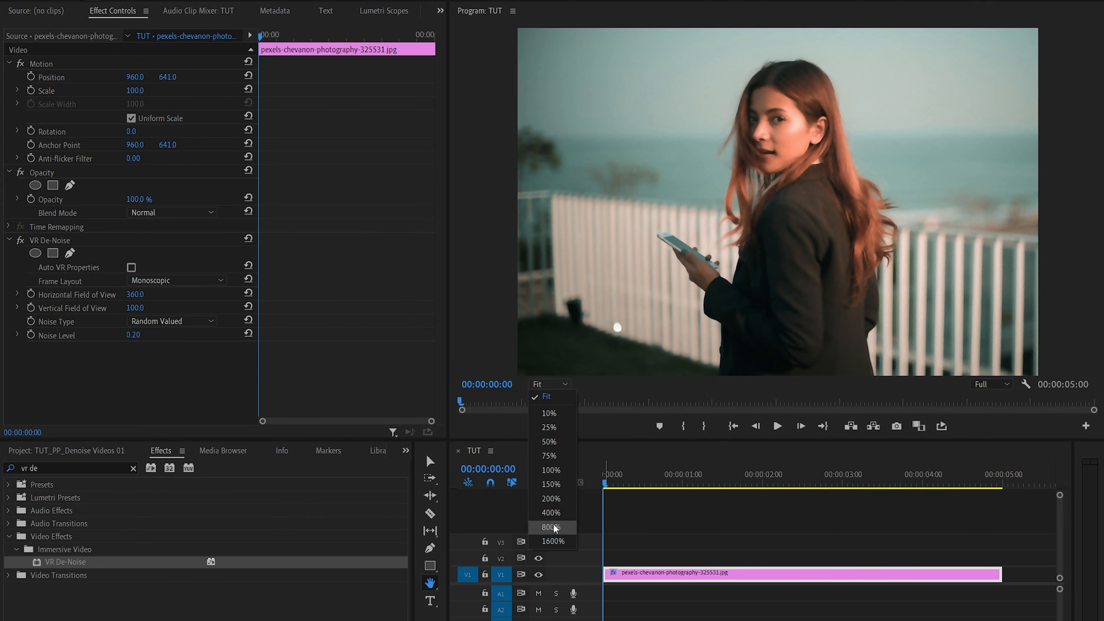
pyautogui.click(550, 483)
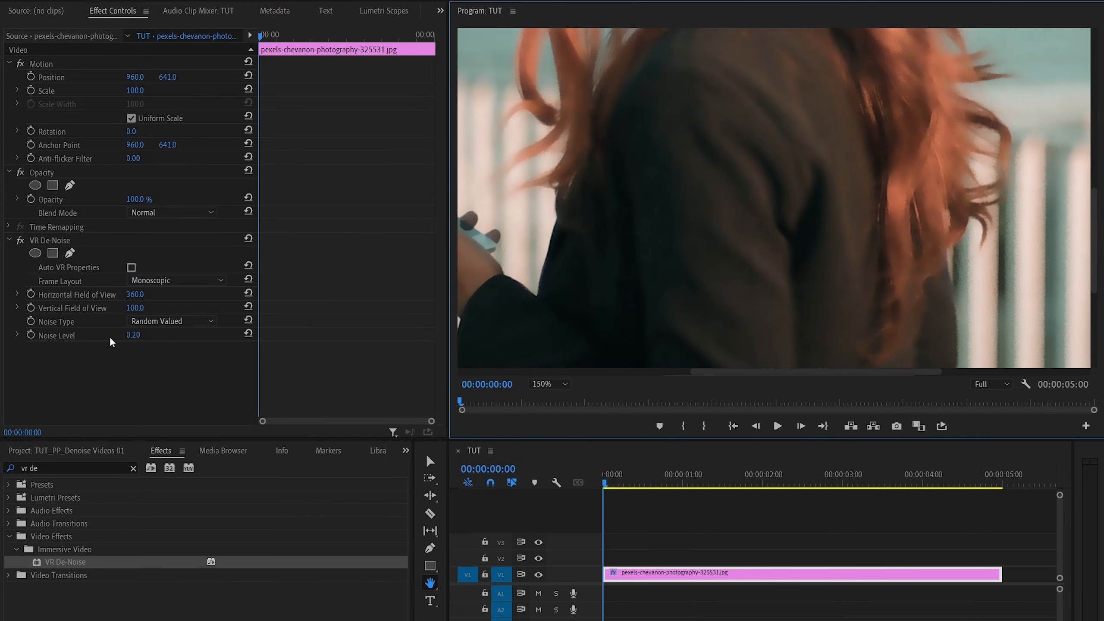
pyautogui.moveTo(724, 182)
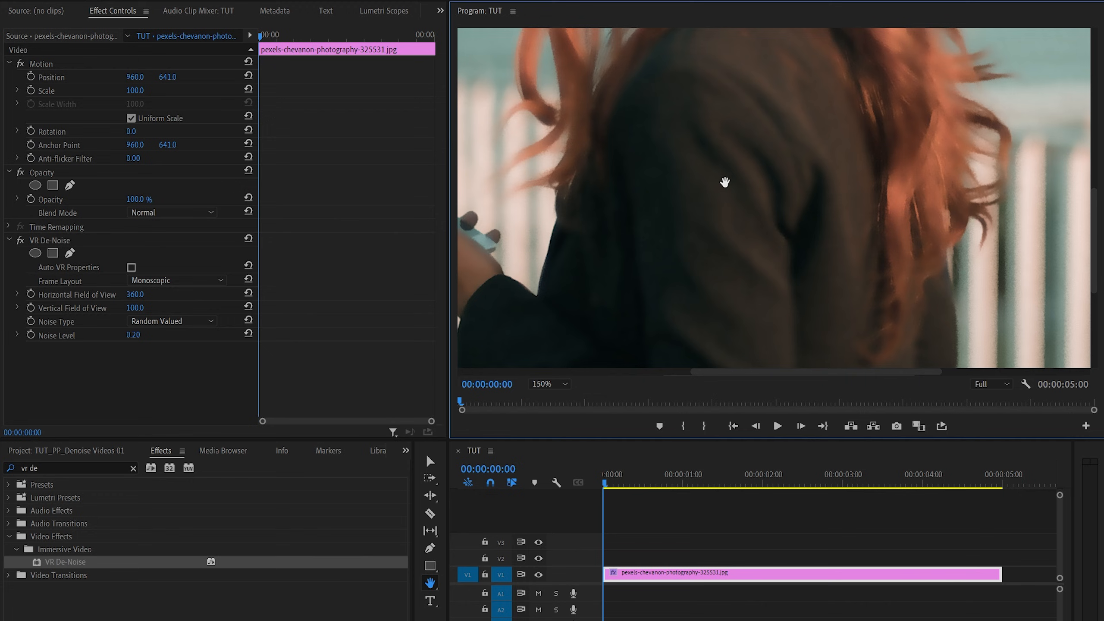
pyautogui.moveTo(332, 329)
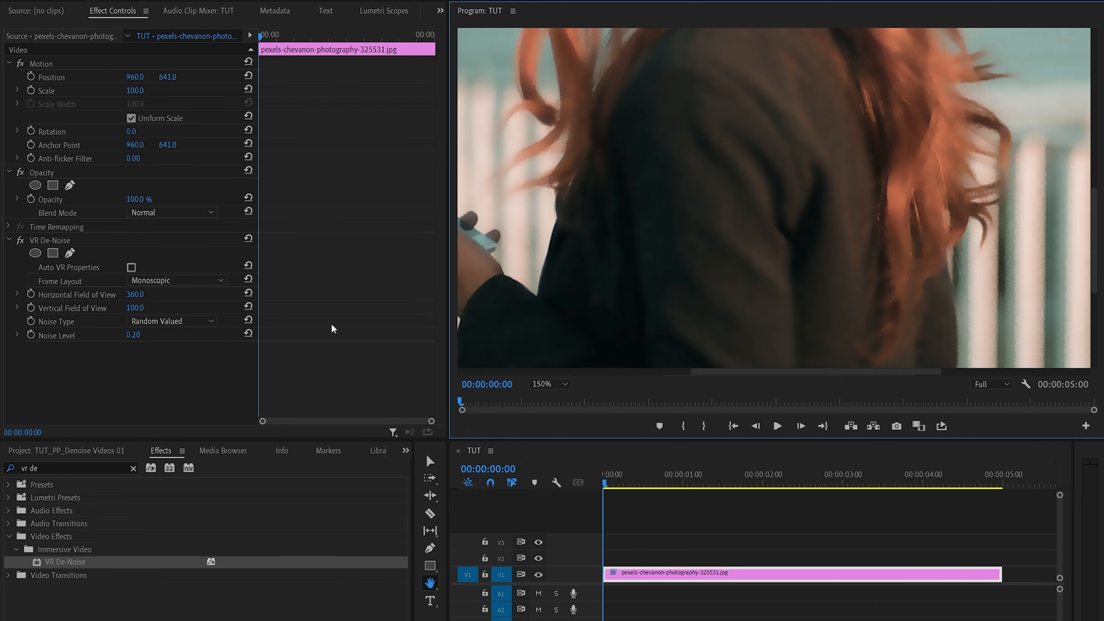
pyautogui.moveTo(127, 344)
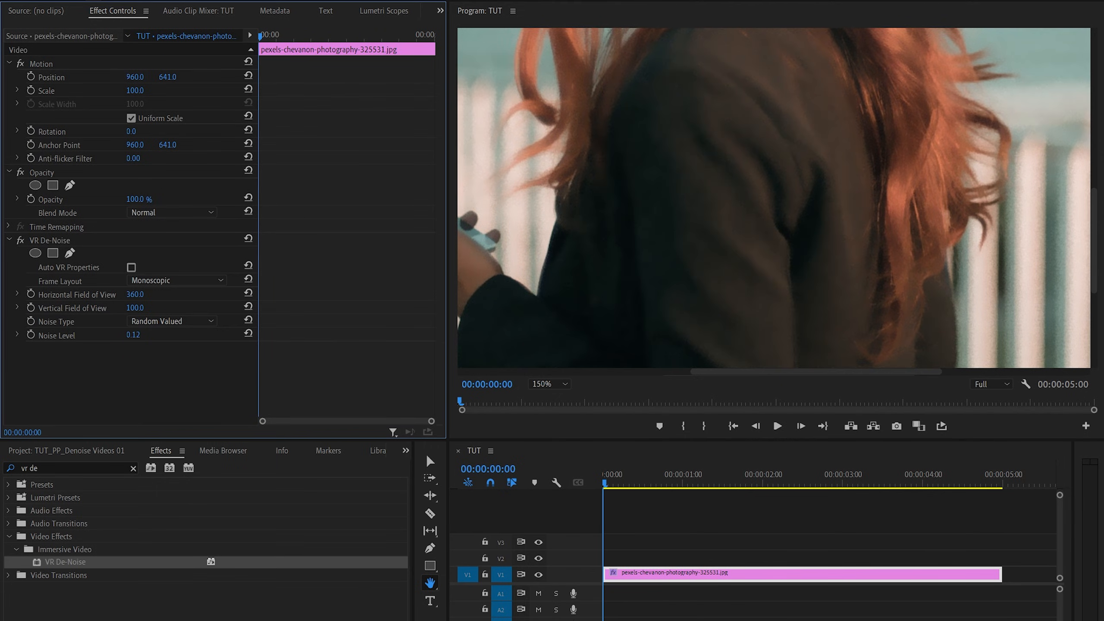
pyautogui.click(133, 335)
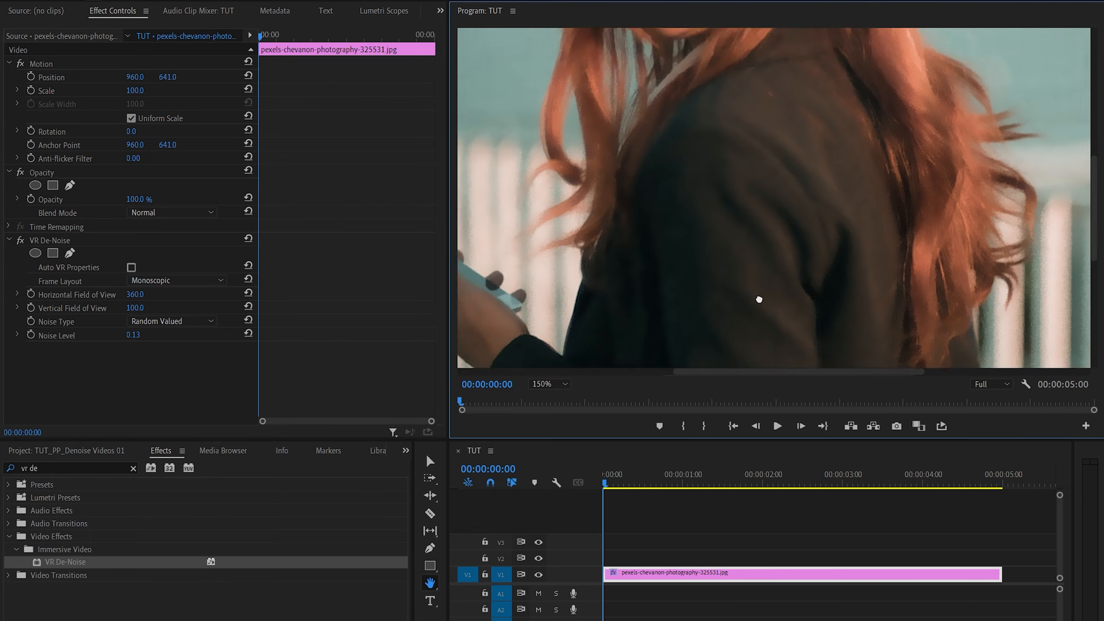
# Toggle the VR De-Noise fx switch off and on to compare, then zoom back to Fit
pyautogui.click(21, 240)
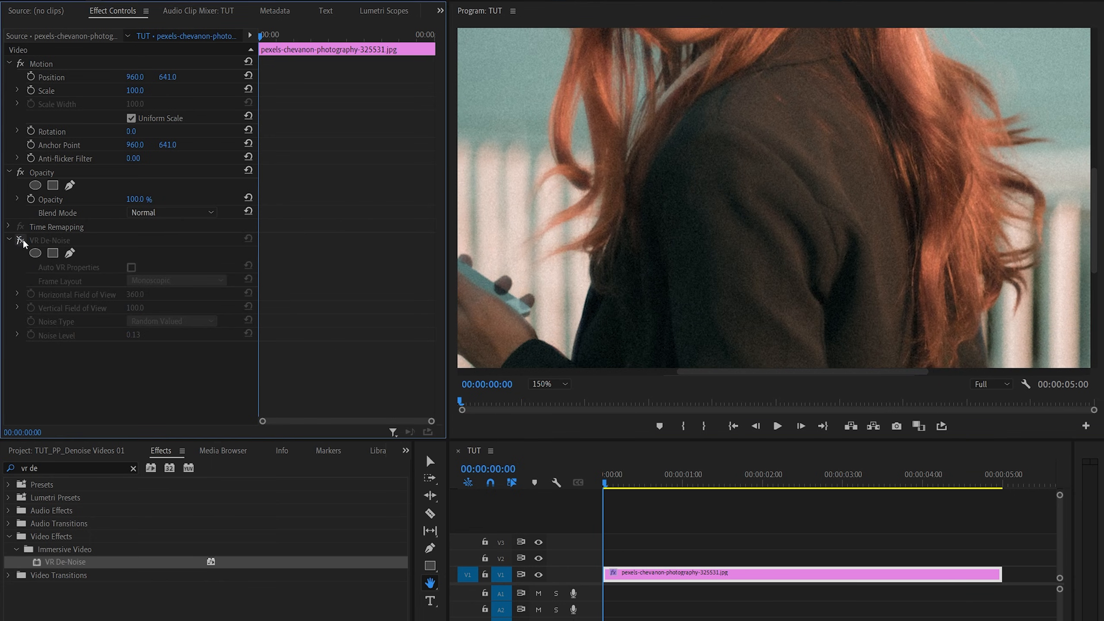
pyautogui.click(22, 240)
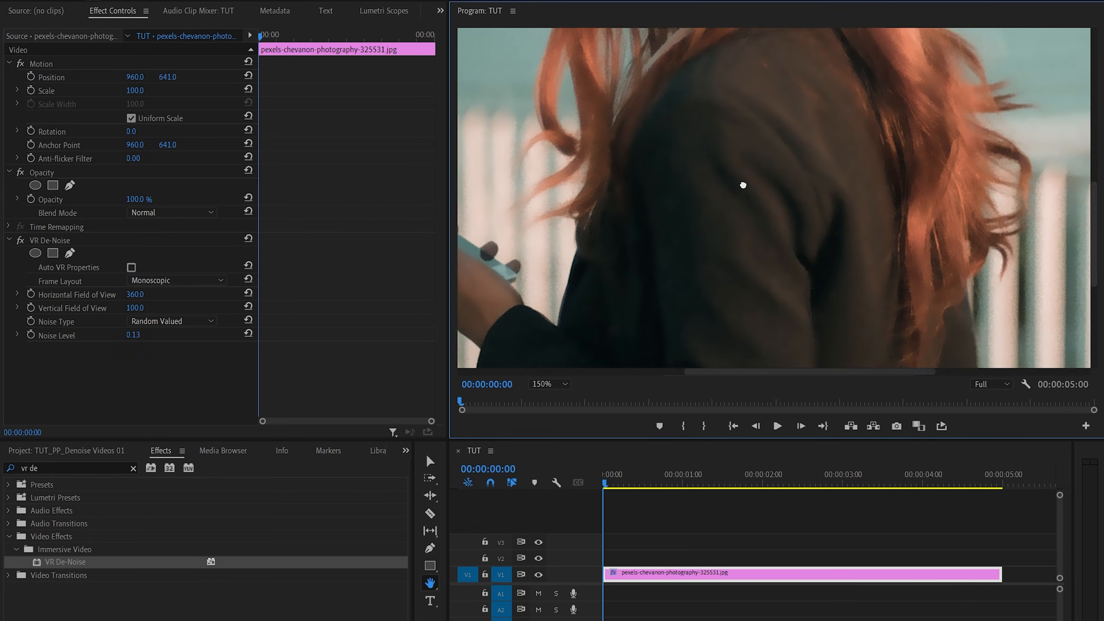
pyautogui.click(548, 384)
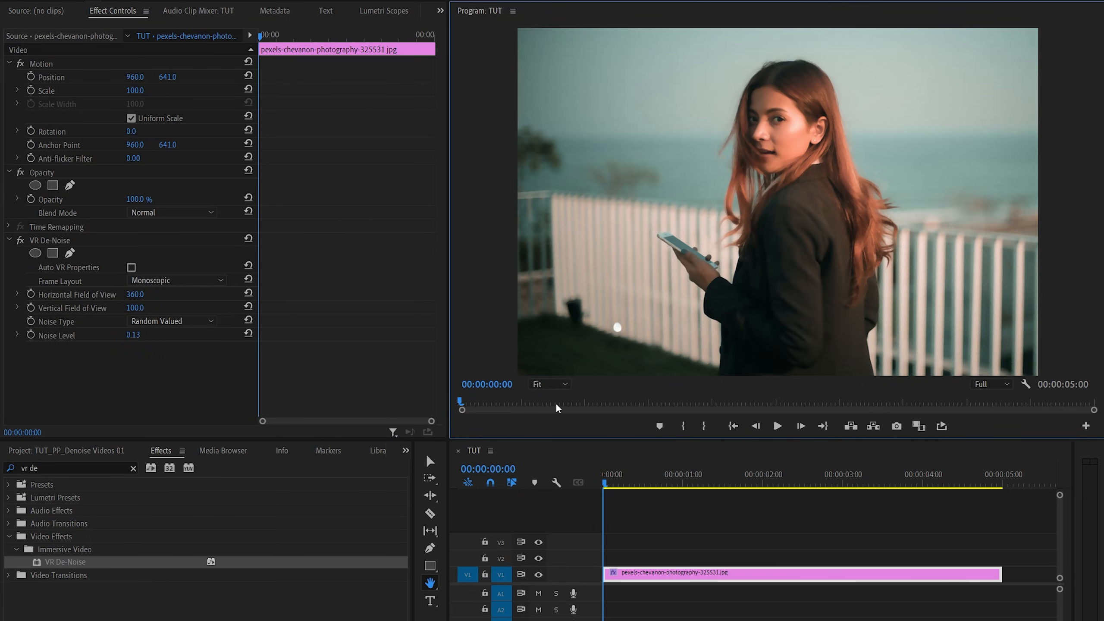